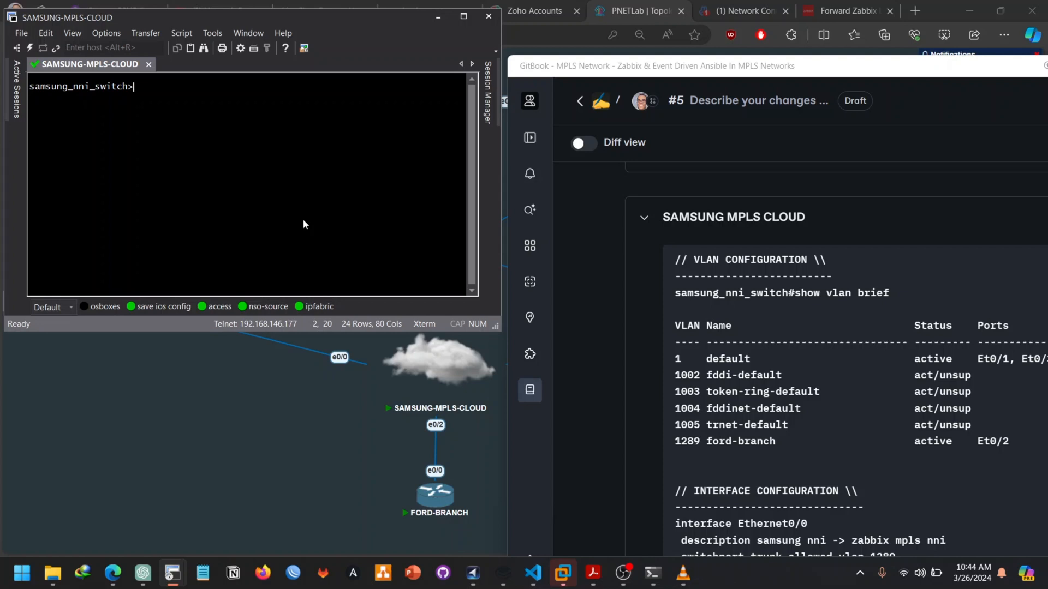
# Step: Enter privileged mode with 'en', then correct the mistyped 'hsow' to 'show' for the VLAN summary
pyautogui.write('en')
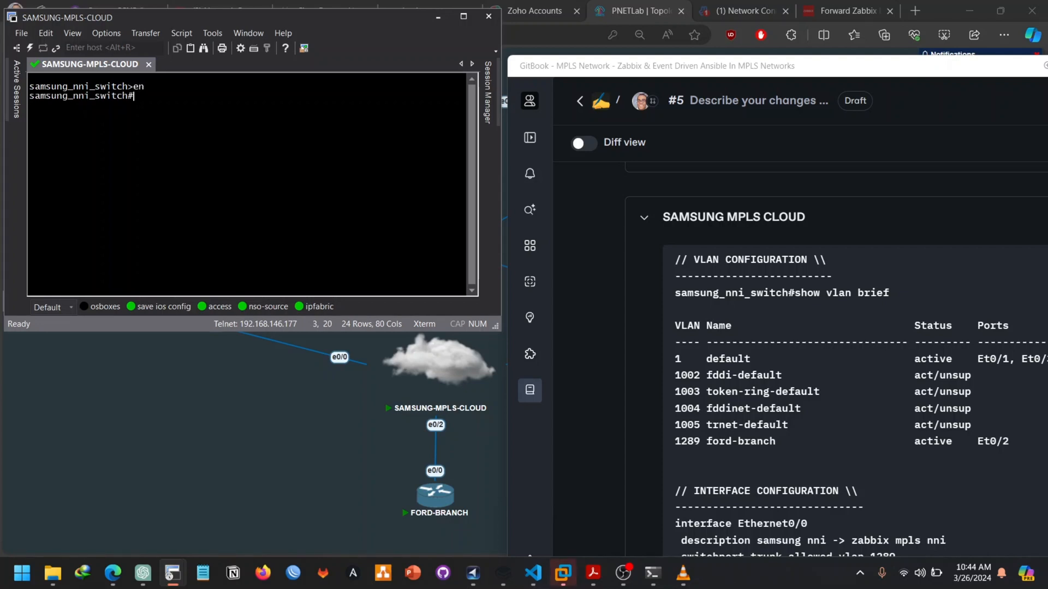
pyautogui.write('hsow')
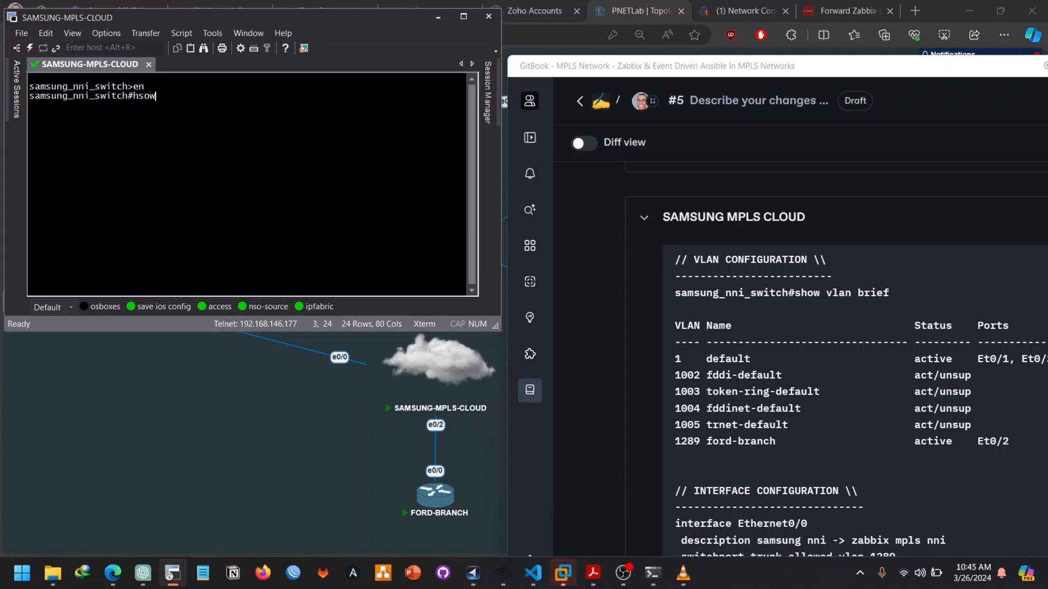
pyautogui.press('BackSpace')
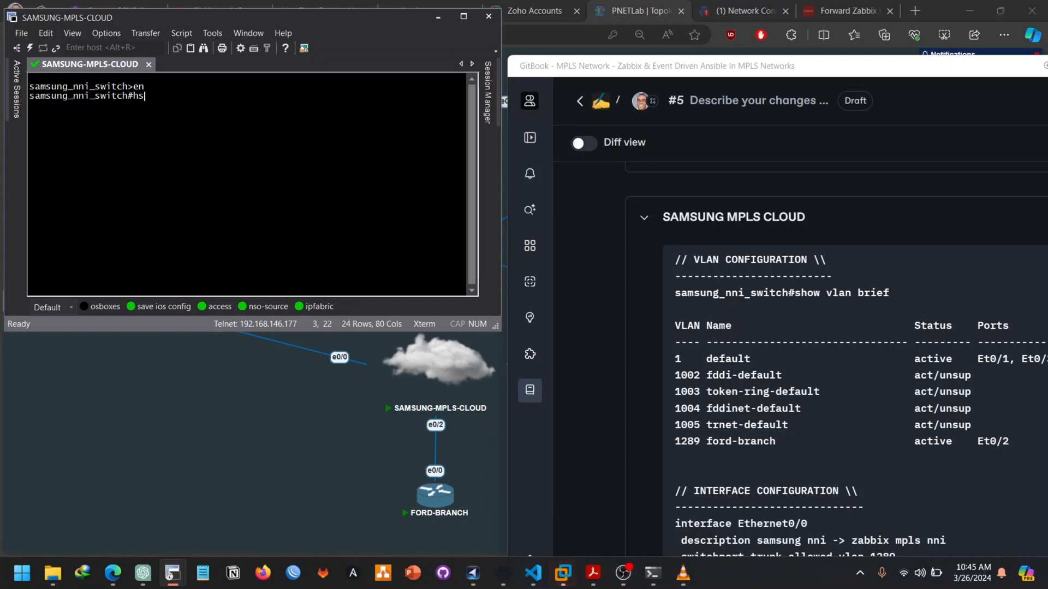
pyautogui.press('Backspace')
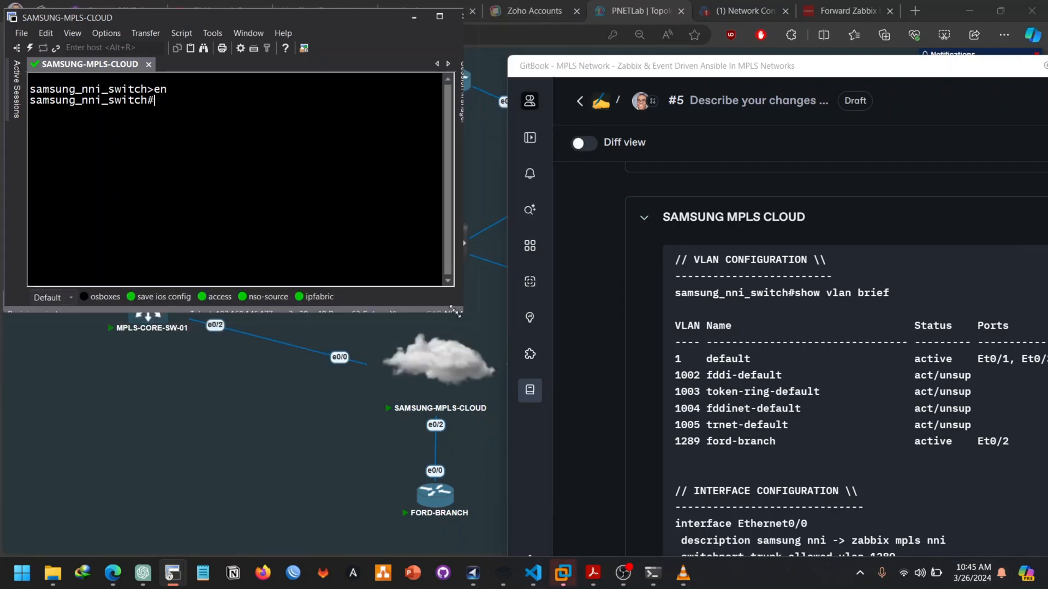
pyautogui.write('show vlan br')
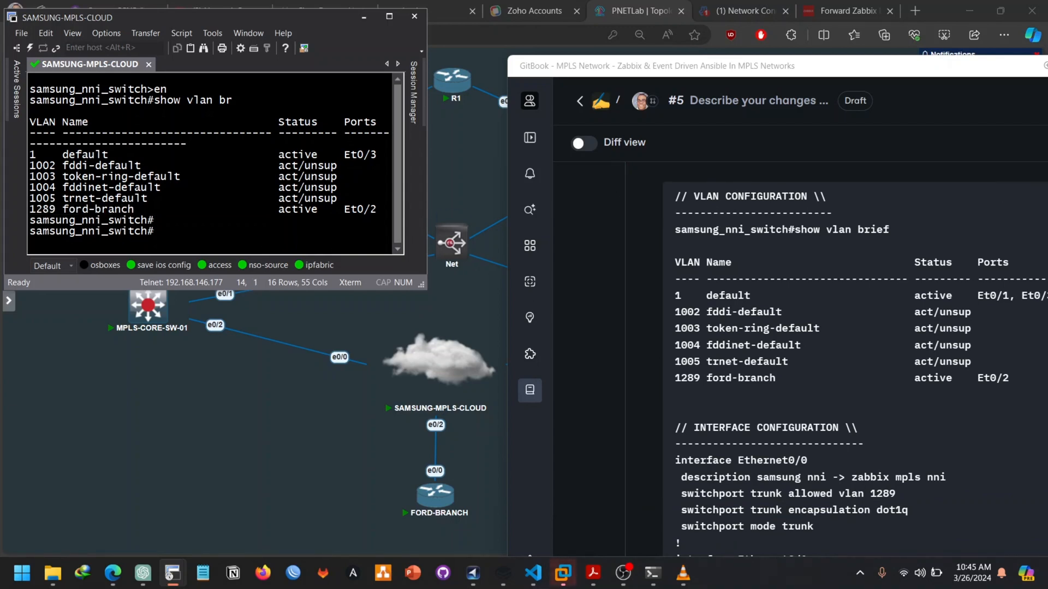
# Step: Run 'show run' and scroll to the Ethernet0/0, 0/1 and 0/2 interface settings
pyautogui.write('show run')
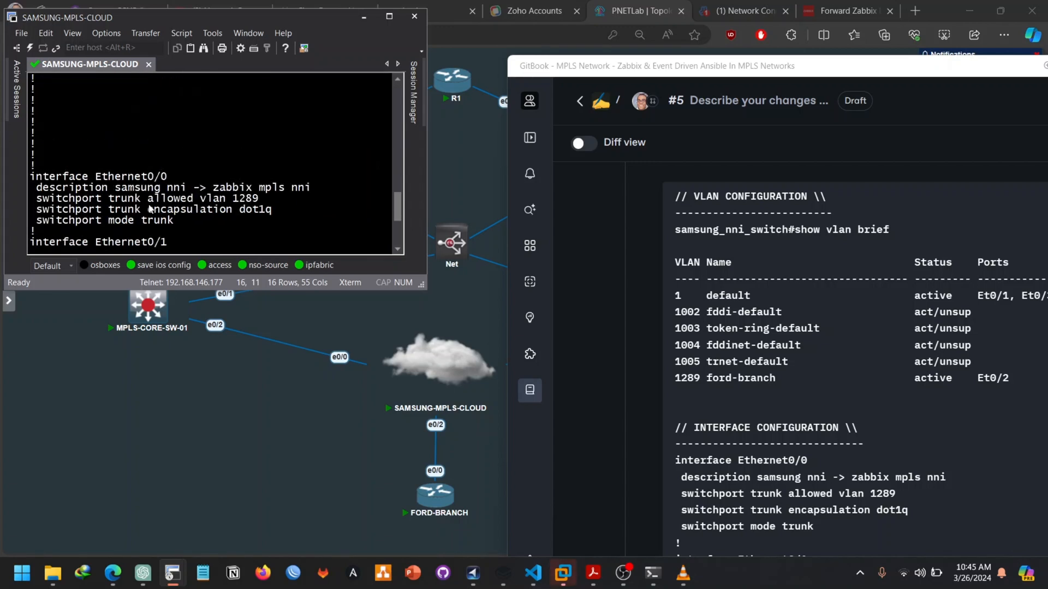
pyautogui.scroll(-3)
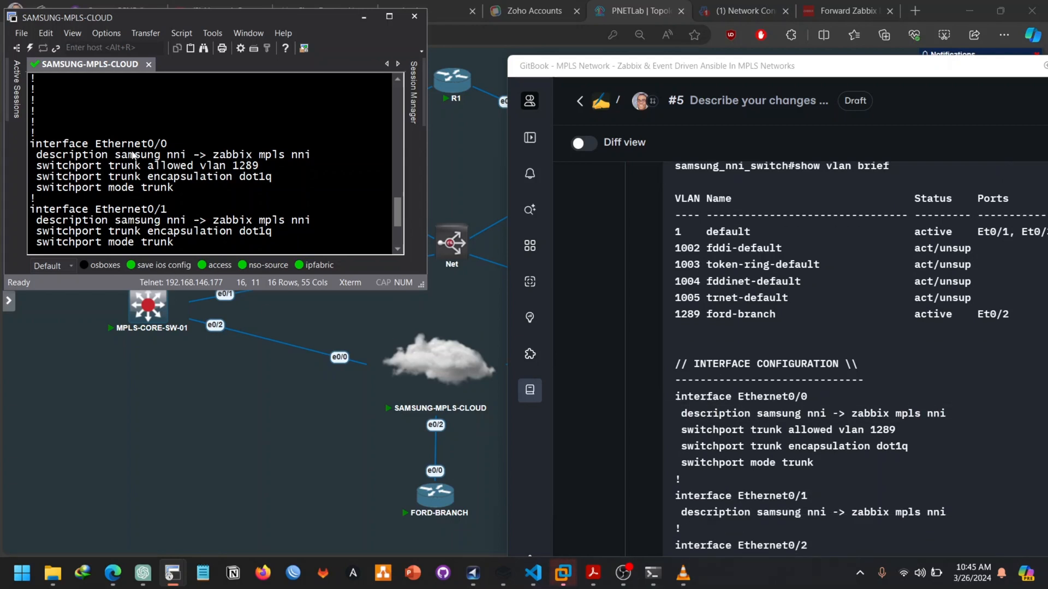
pyautogui.moveTo(242, 160)
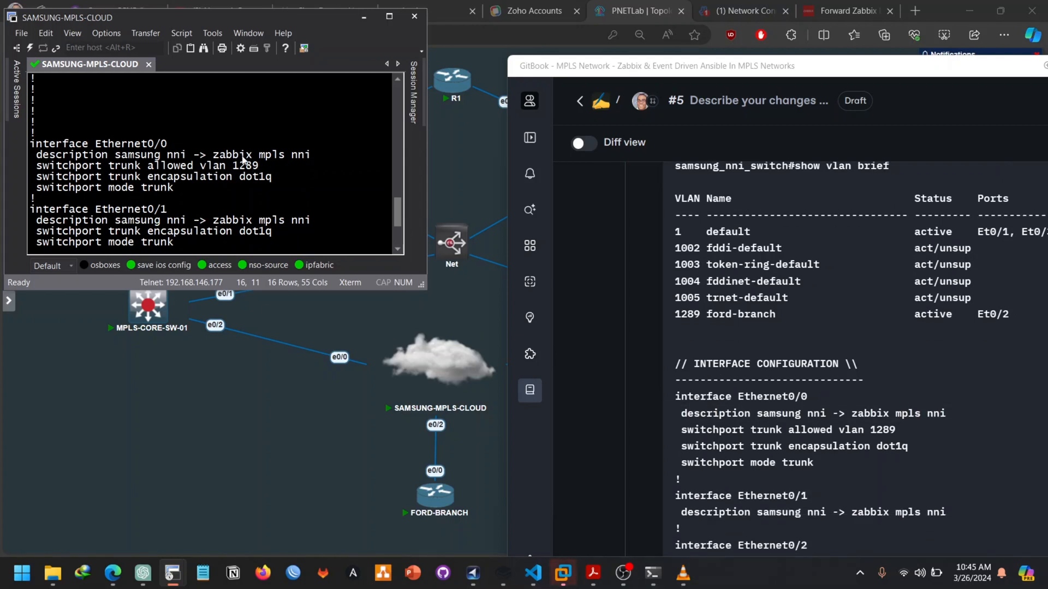
pyautogui.moveTo(280, 186)
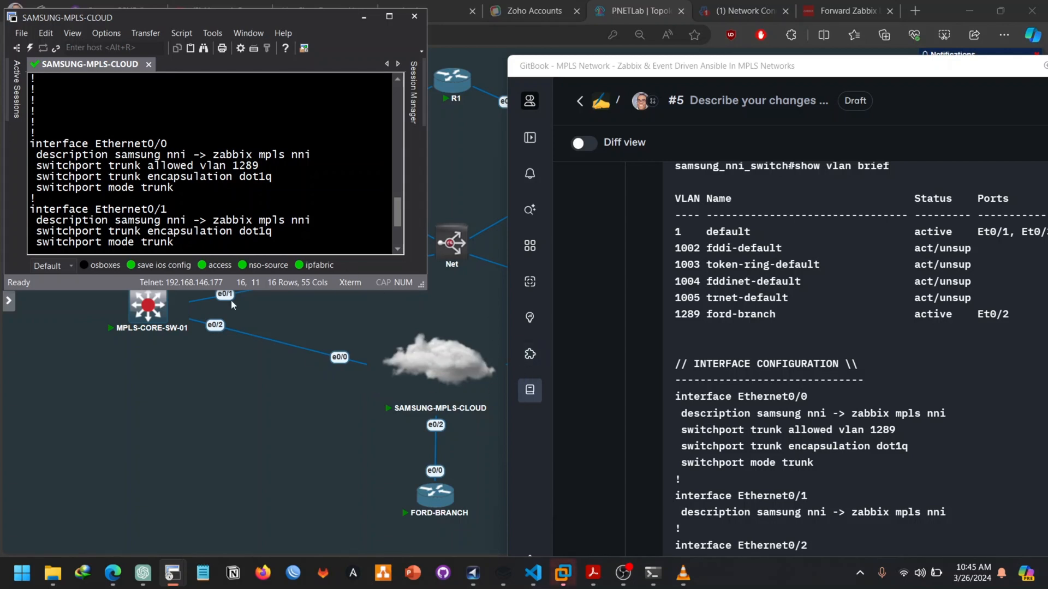
pyautogui.moveTo(377, 381)
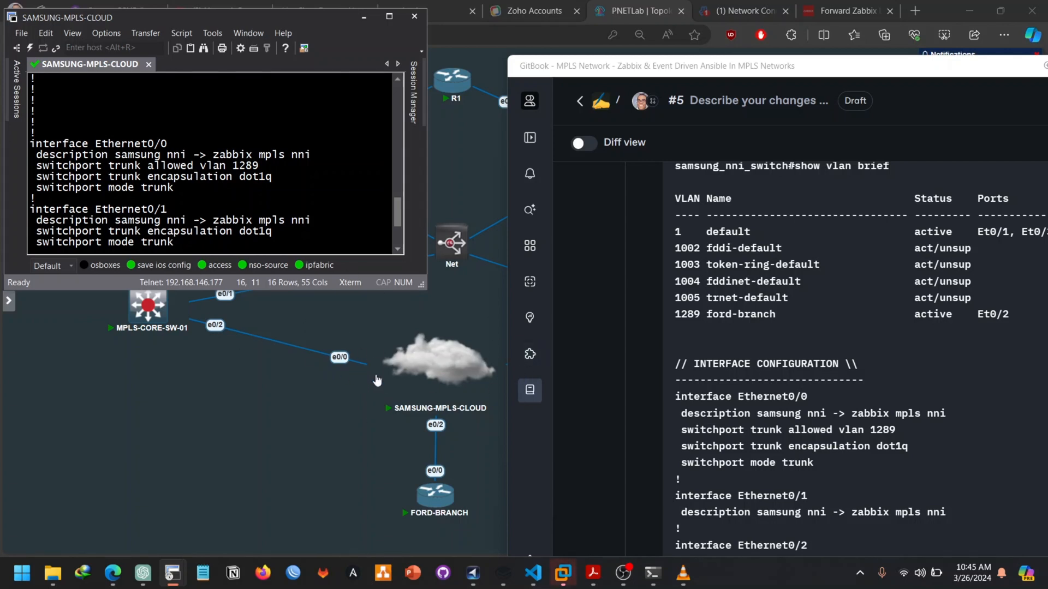
pyautogui.moveTo(661, 409)
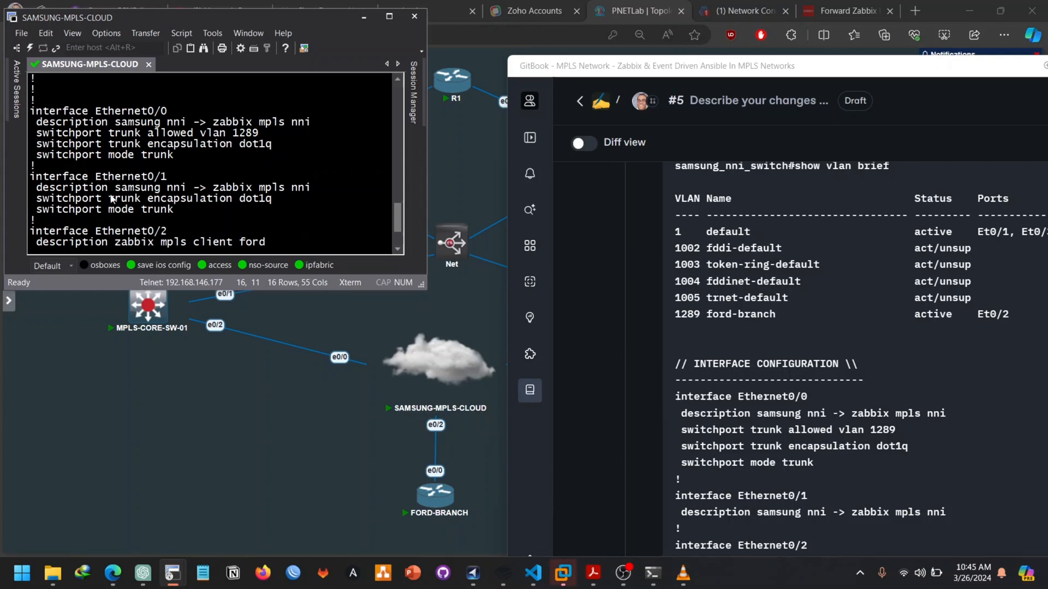
# Step: Copy the Ethernet0/1 dot1q trunk lines into the GitBook code block and page the remaining output
pyautogui.doubleClick(114, 176)
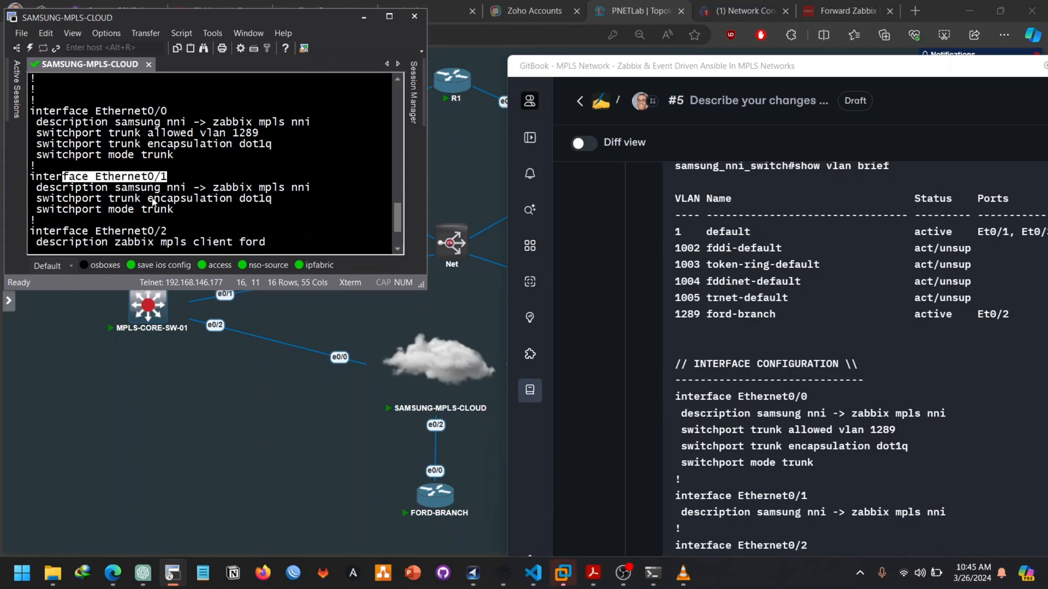
pyautogui.moveTo(133, 187); pyautogui.dragTo(200, 186)
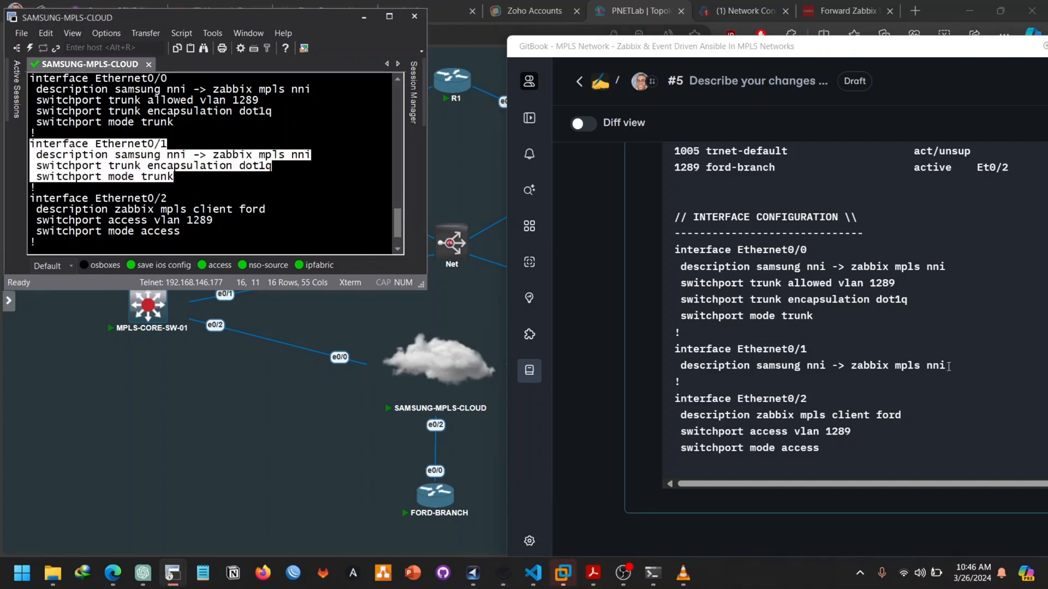
pyautogui.moveTo(674, 348); pyautogui.dragTo(945, 366)
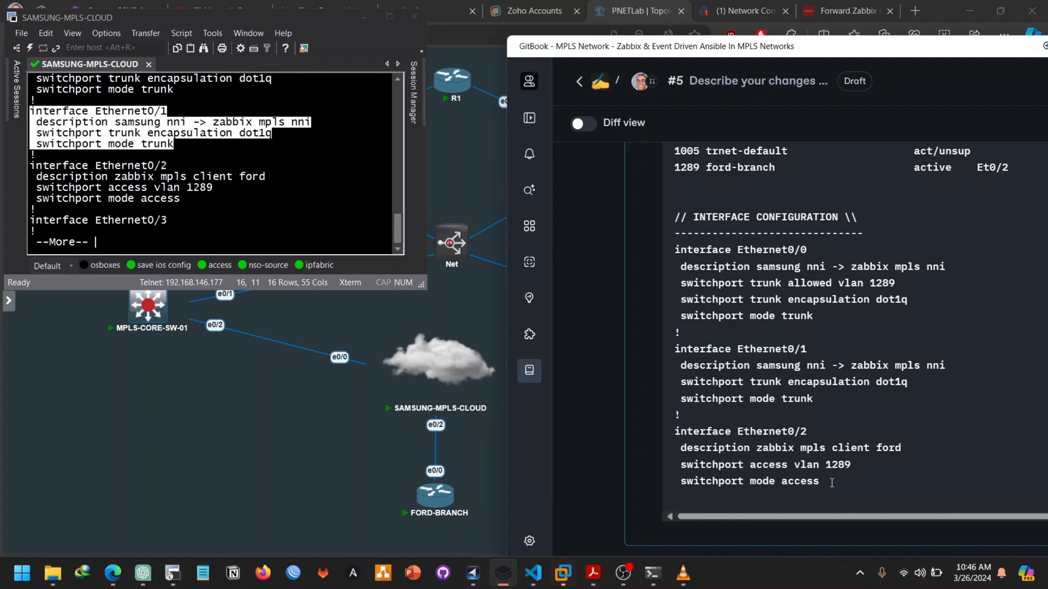
pyautogui.press('space')
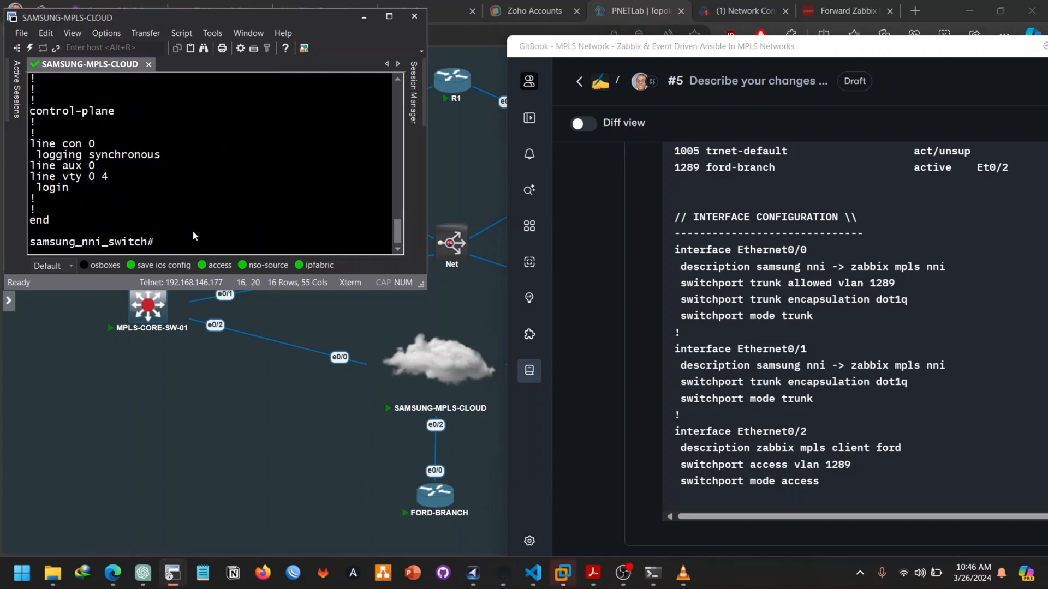
# Step: Collapse the SAMSUNG MPLS CLOUD expandable heading so only its title remains
pyautogui.click(214, 242)
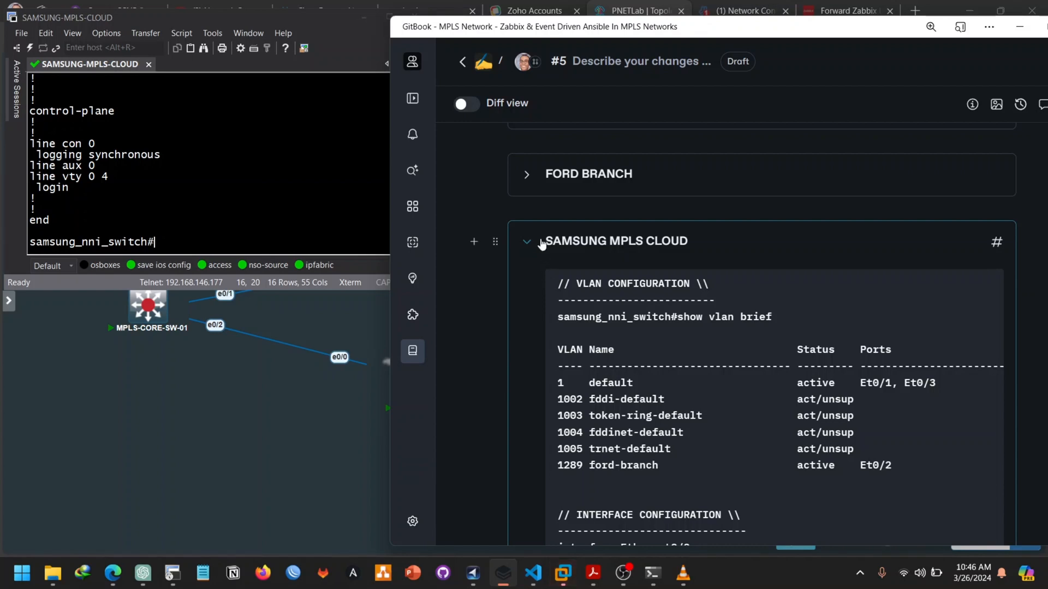
pyautogui.click(526, 240)
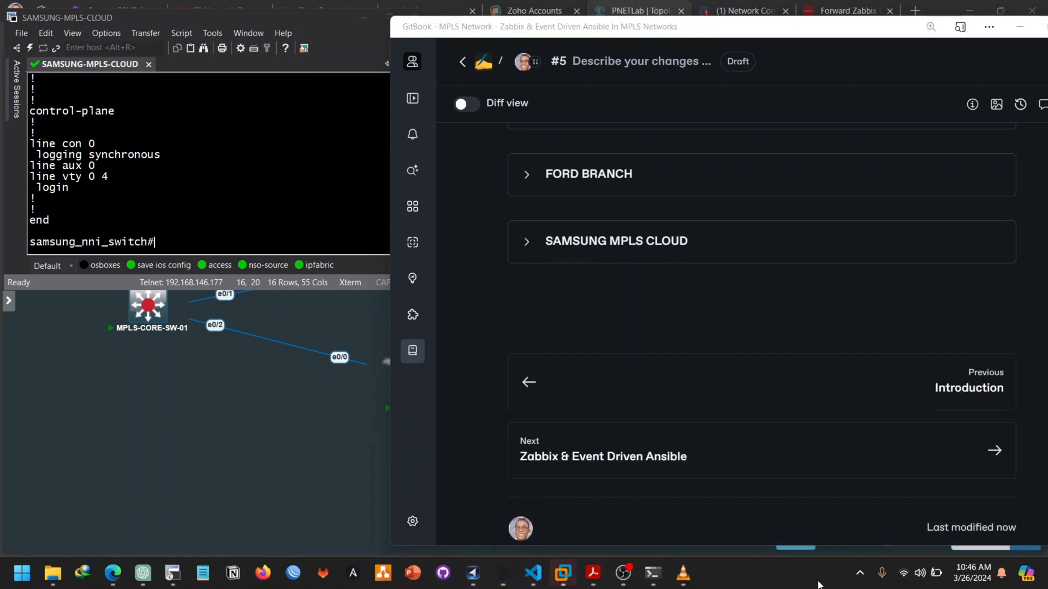